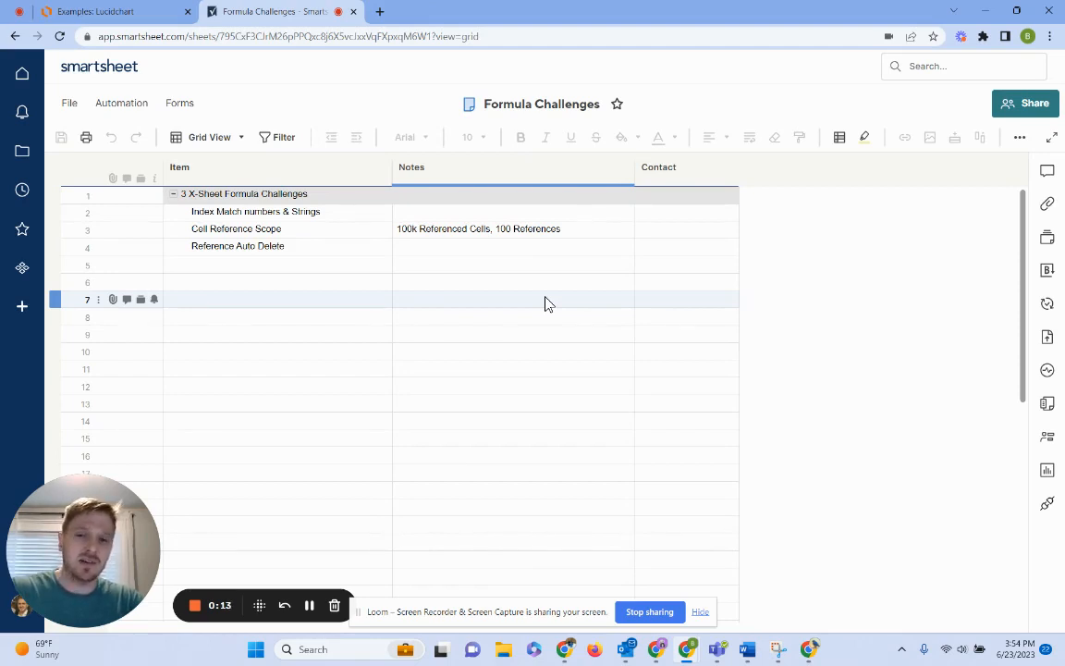
click(510, 246)
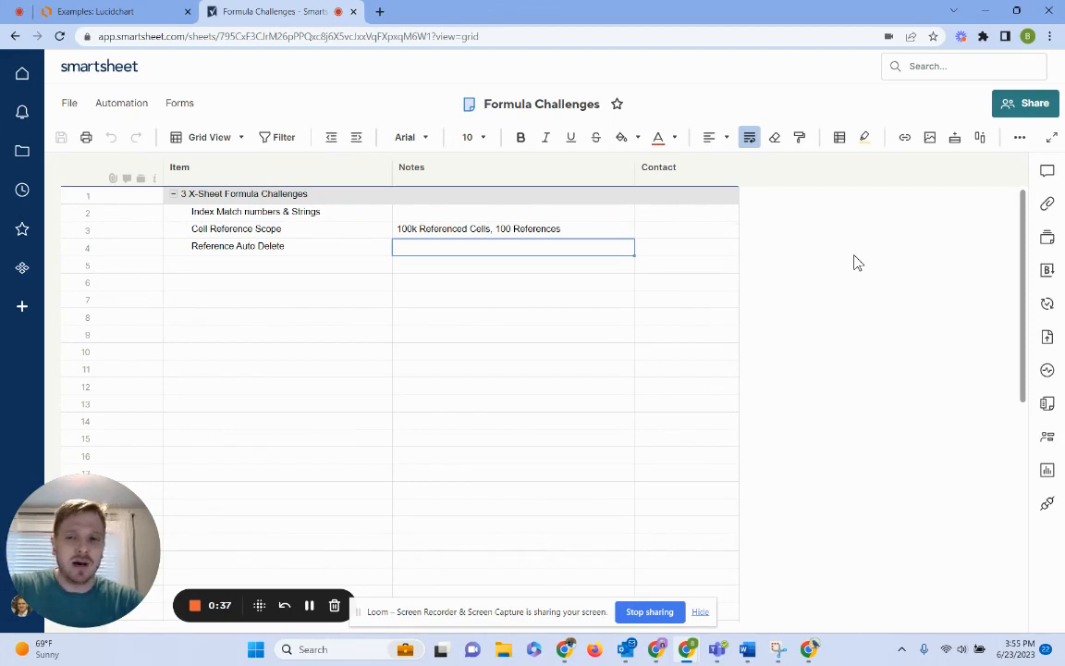
click(510, 210)
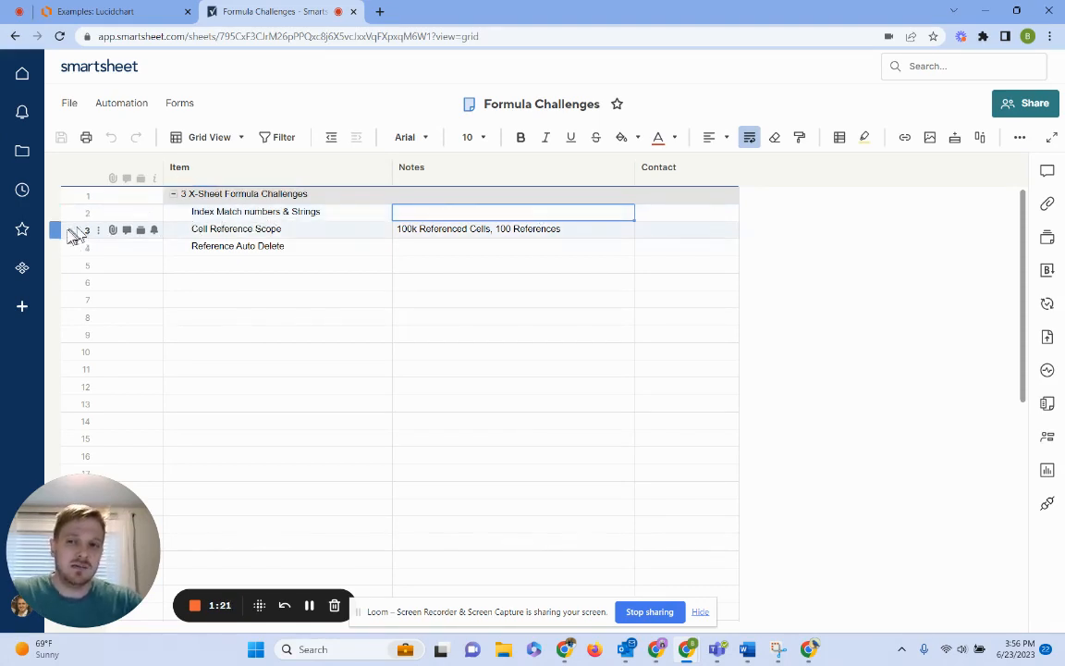
click(85, 229)
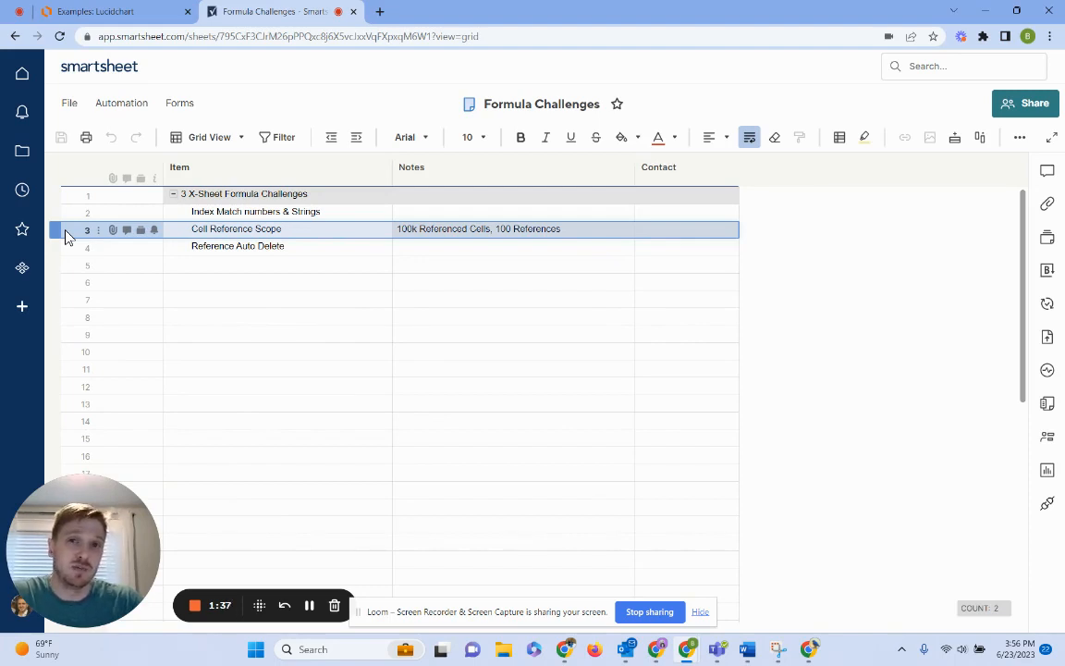
mouse_move(109, 232)
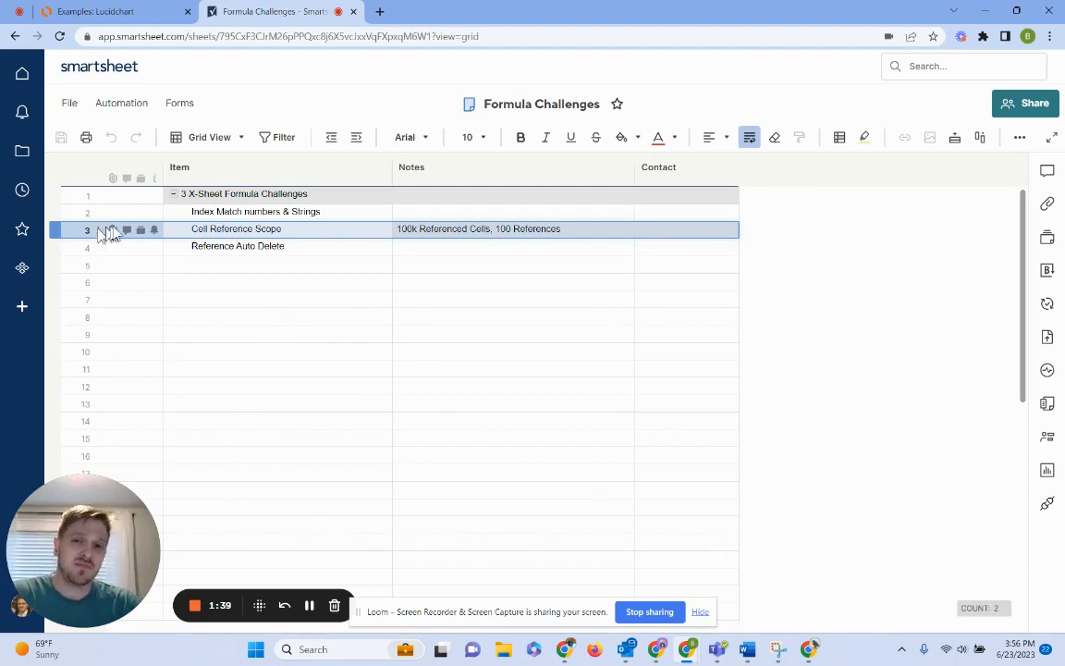
click(514, 230)
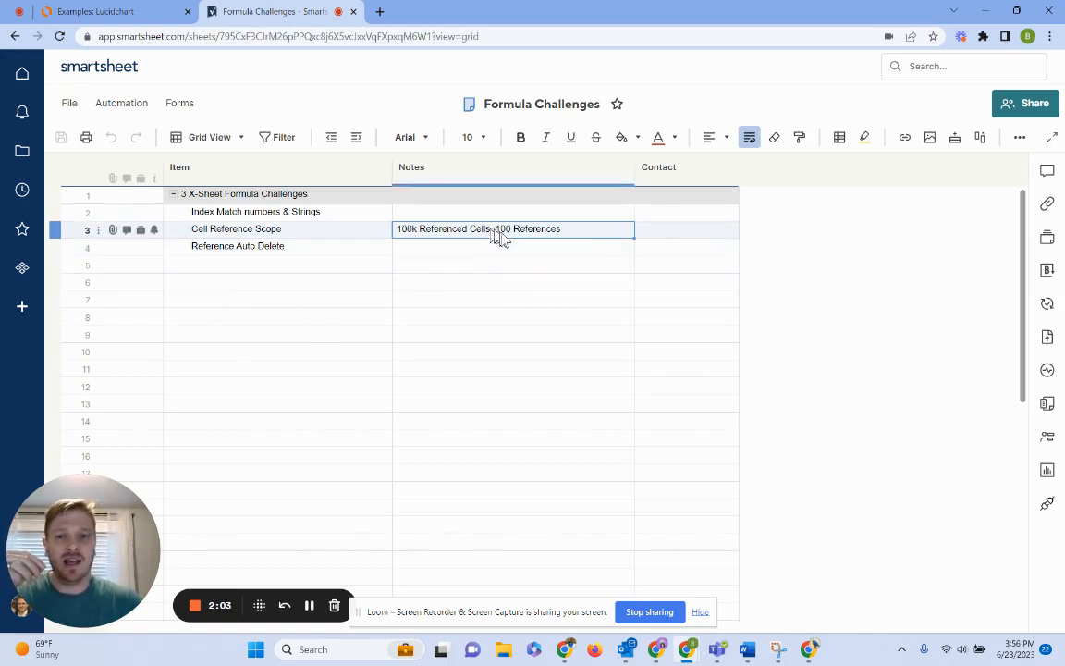
mouse_move(510, 240)
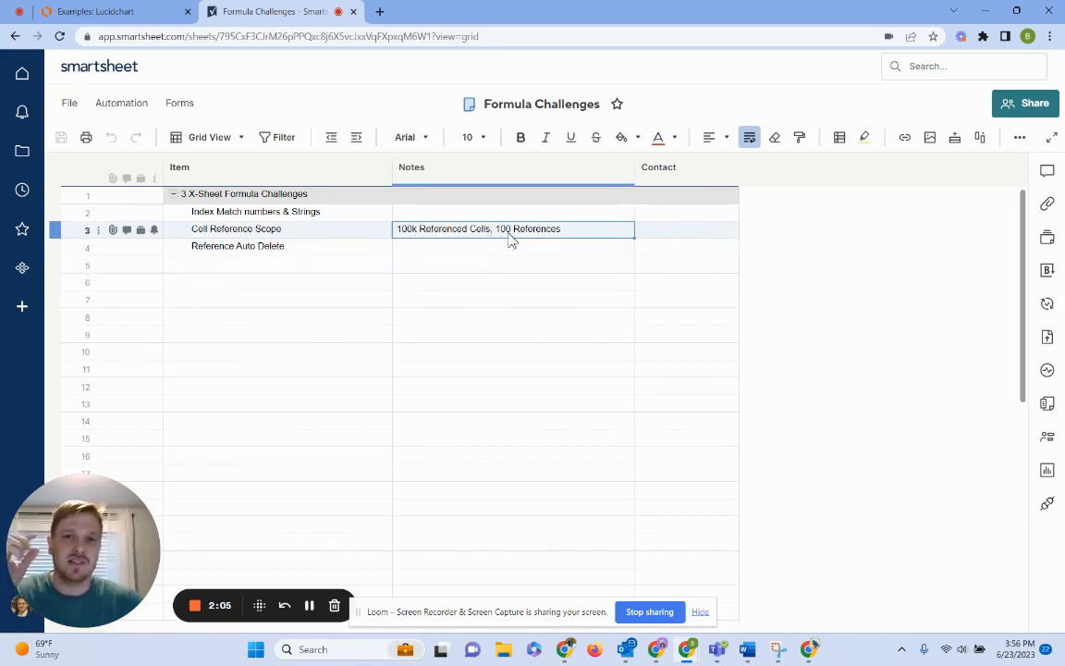